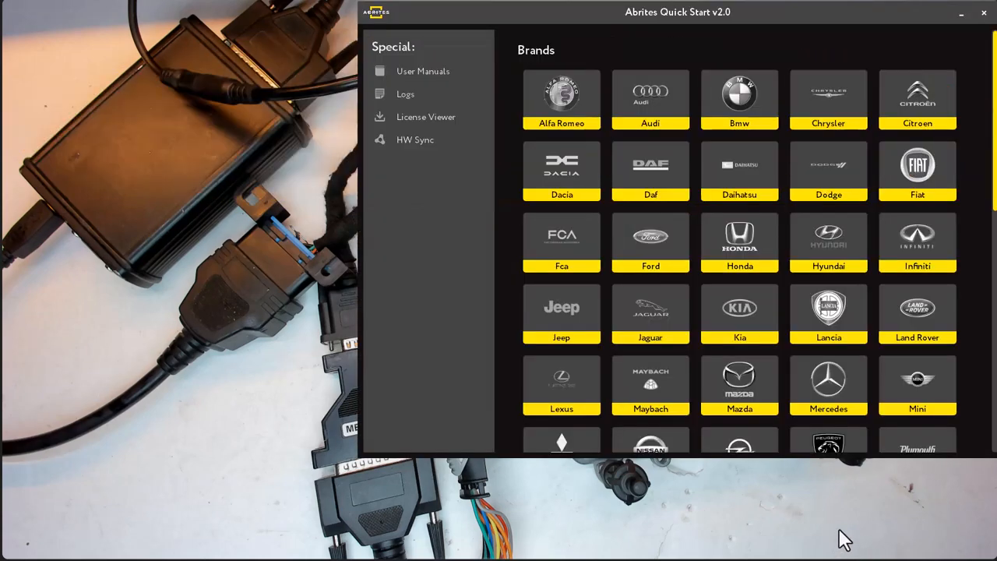
mouse_move(828, 382)
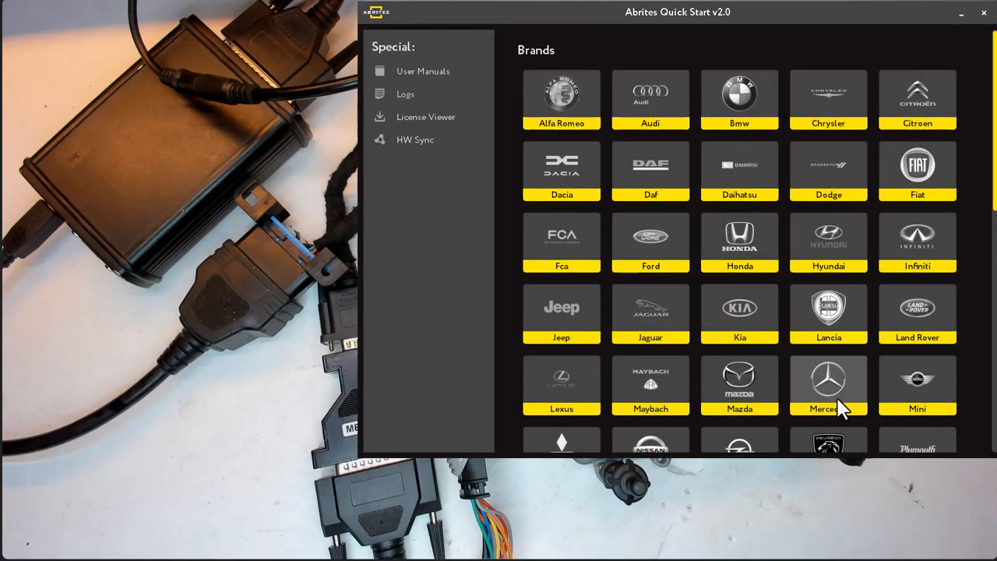
Step: Launch Abrites Diagnostics for Mercedes from the Mercedes tile in Quick Start
left_click(828, 385)
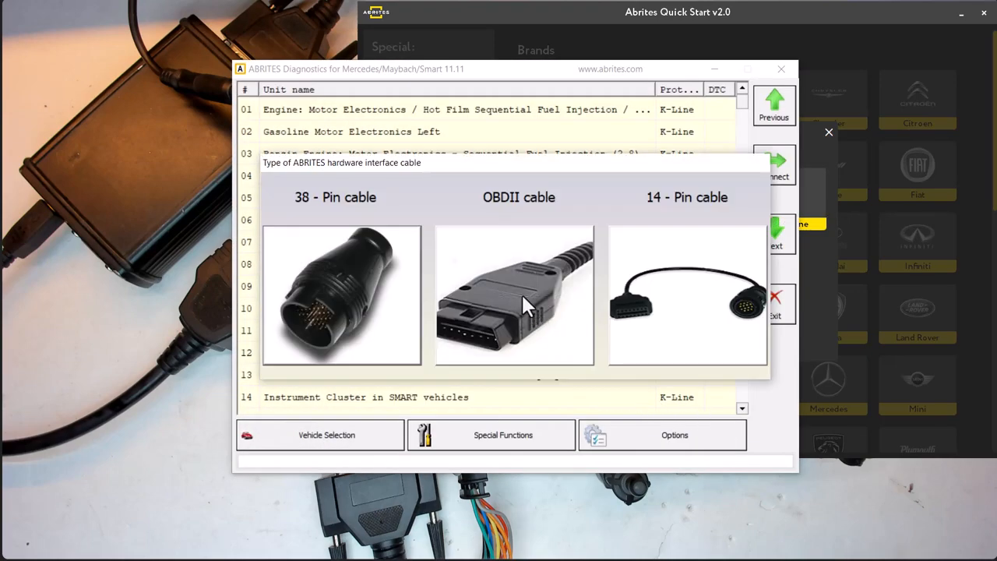
Step: Choose the OBDII cable and open DAS Component Manager for the Engine Control Unit
left_click(514, 295)
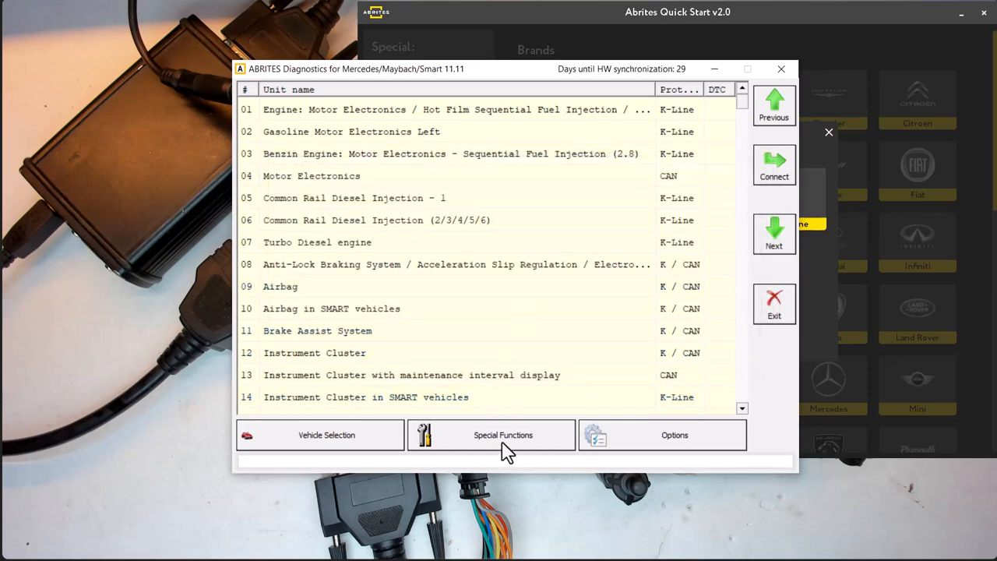
left_click(503, 435)
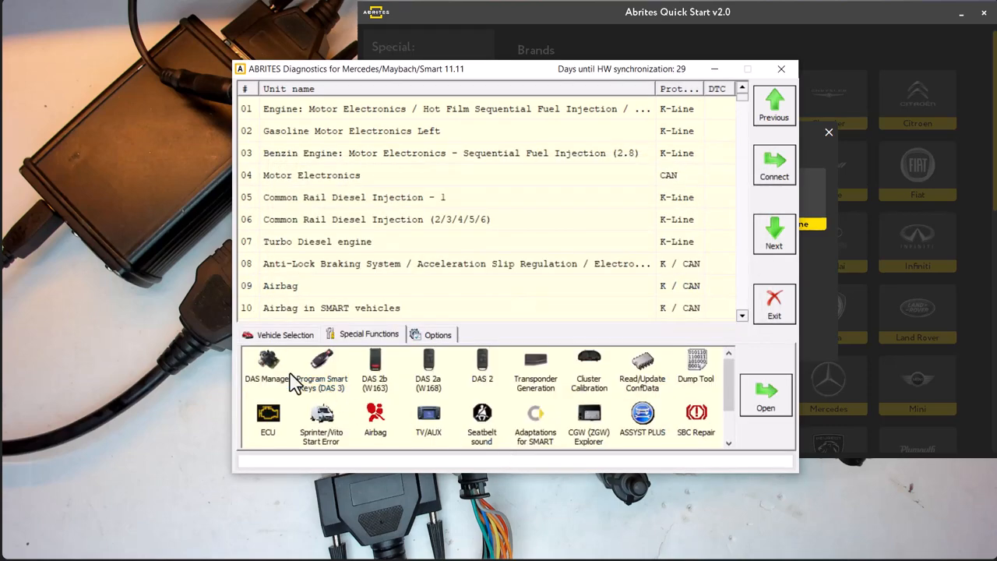
left_click(267, 370)
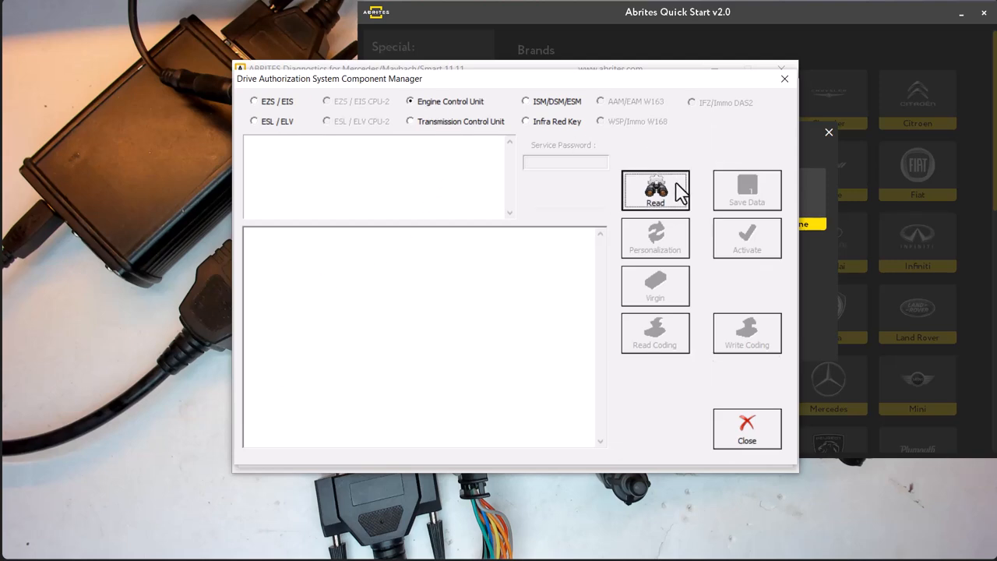
Step: Read the engine ECU's FBS data and keys, then its coding with VIN, cancelling the save
left_click(655, 190)
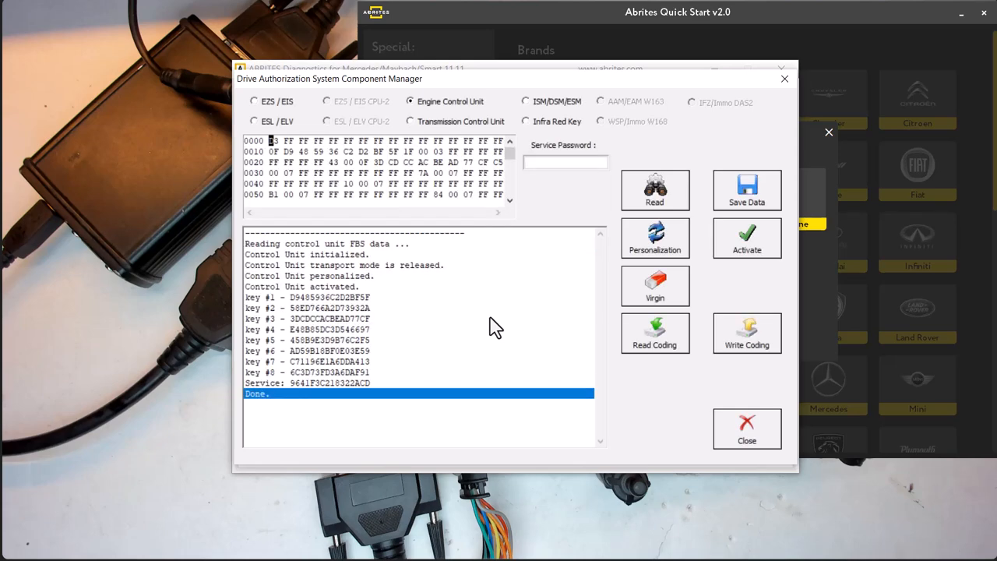
mouse_move(327, 287)
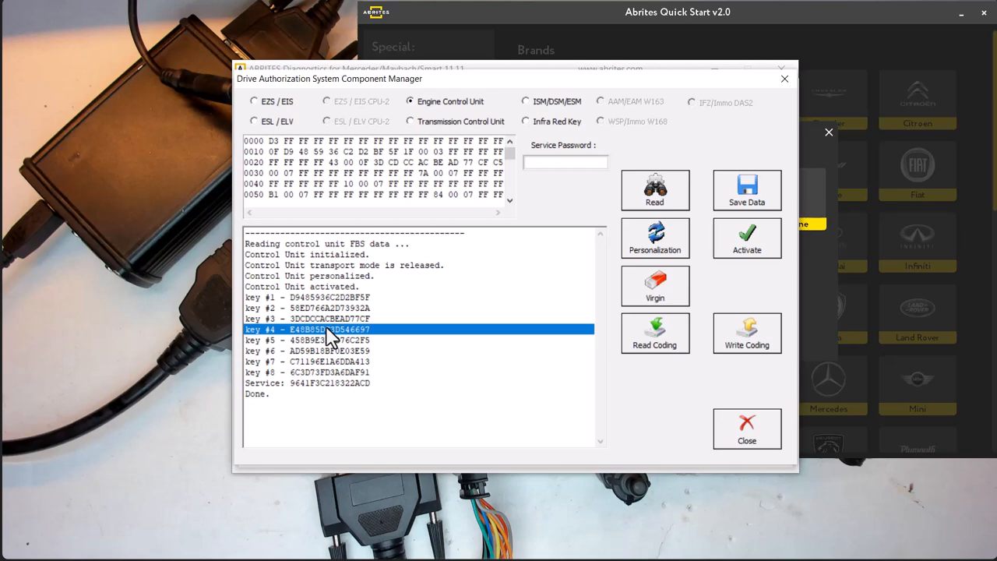
mouse_move(333, 290)
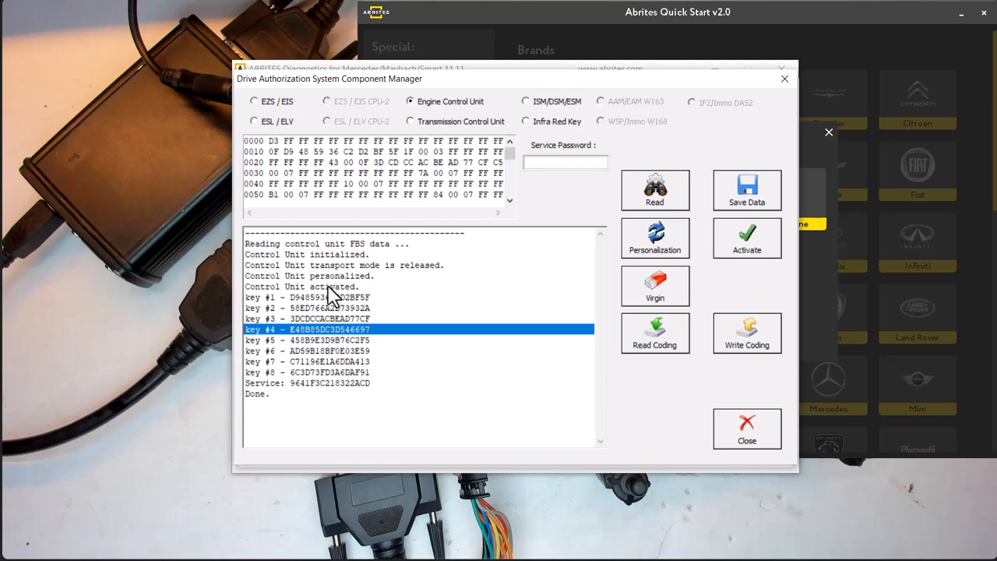
mouse_move(333, 298)
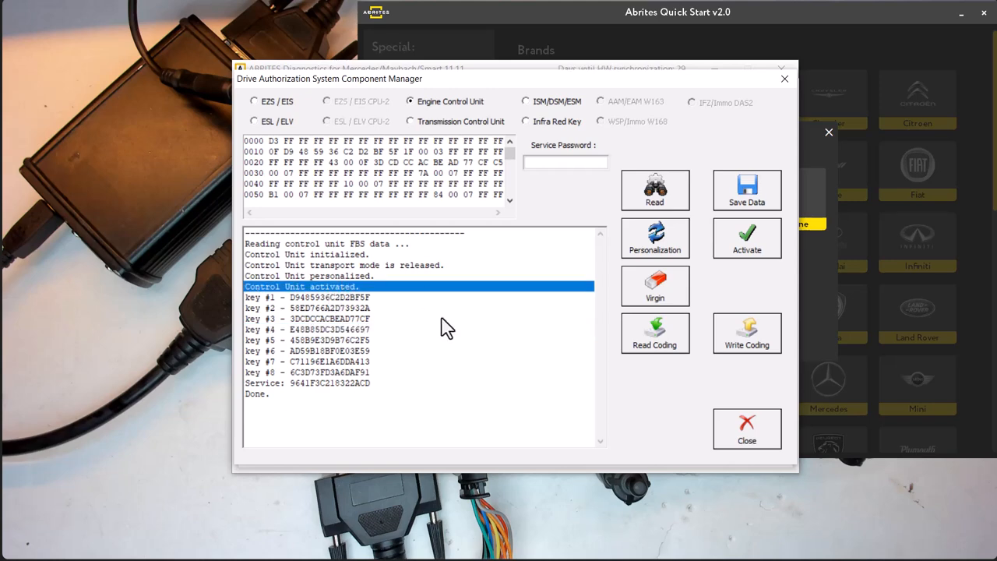
mouse_move(325, 390)
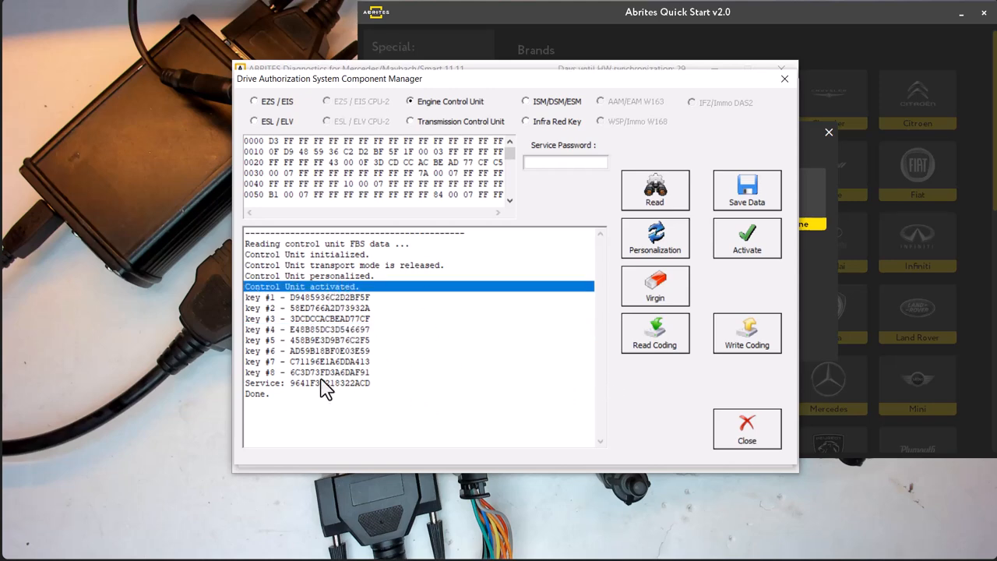
left_click(654, 333)
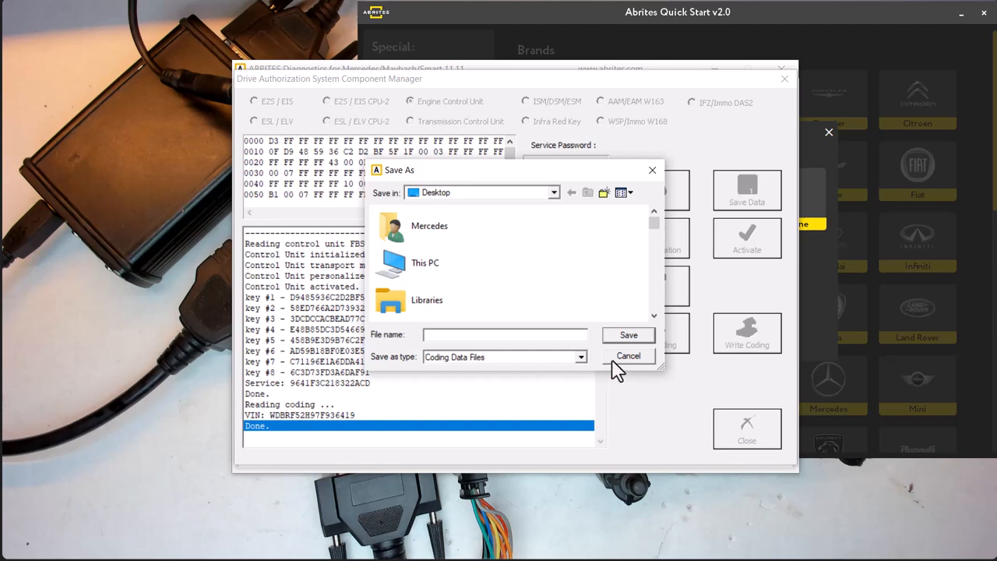
left_click(629, 356)
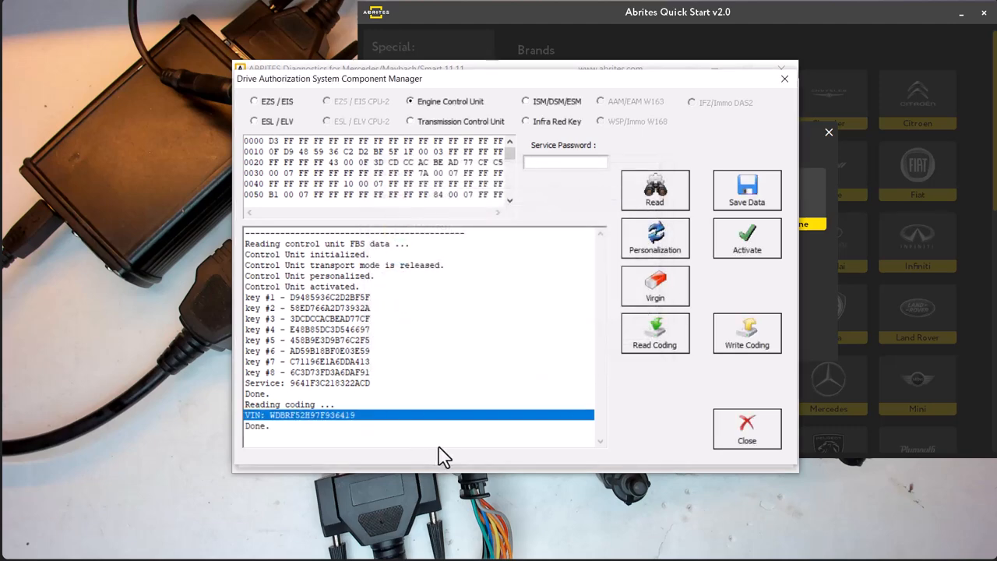
mouse_move(450, 448)
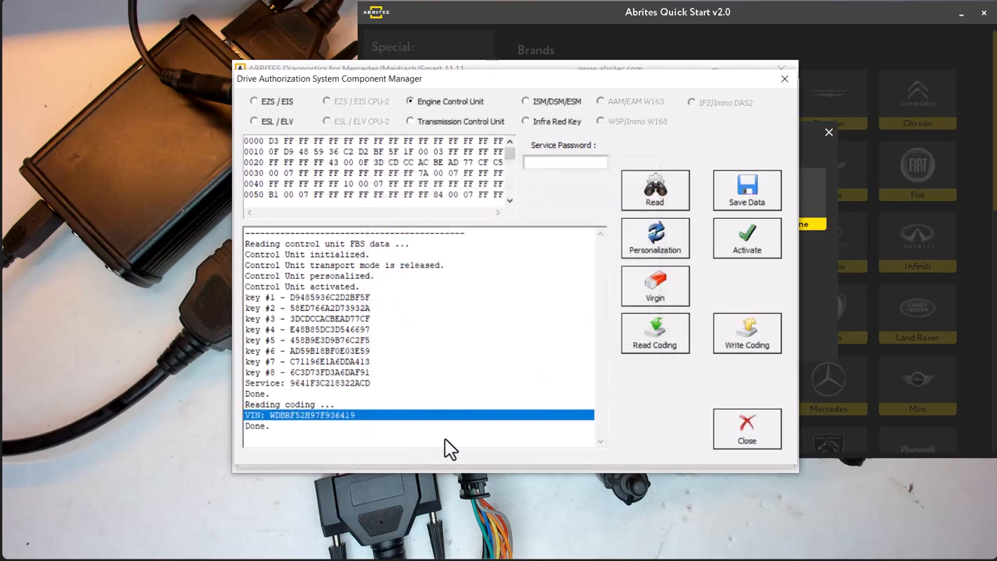
mouse_move(631, 399)
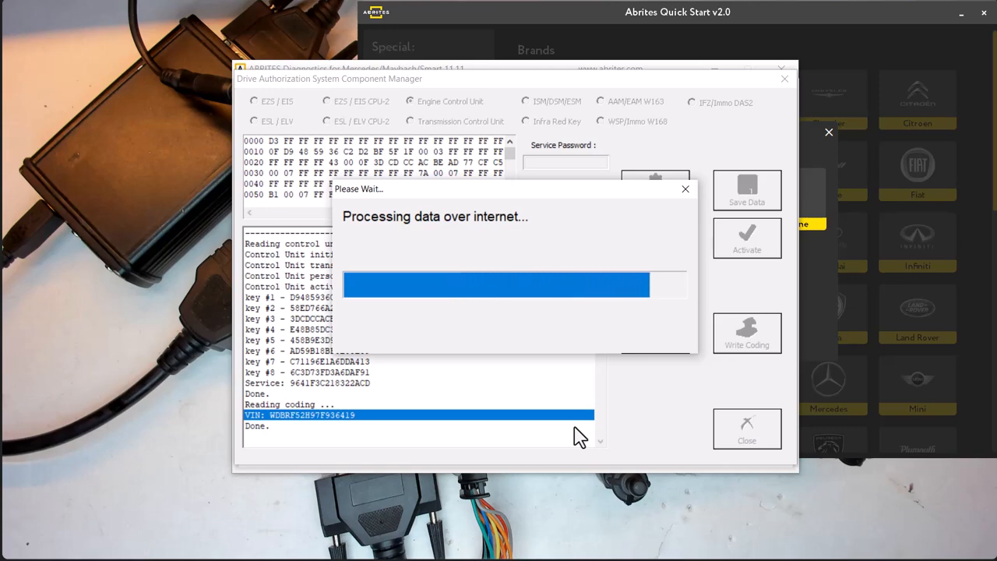
mouse_move(563, 427)
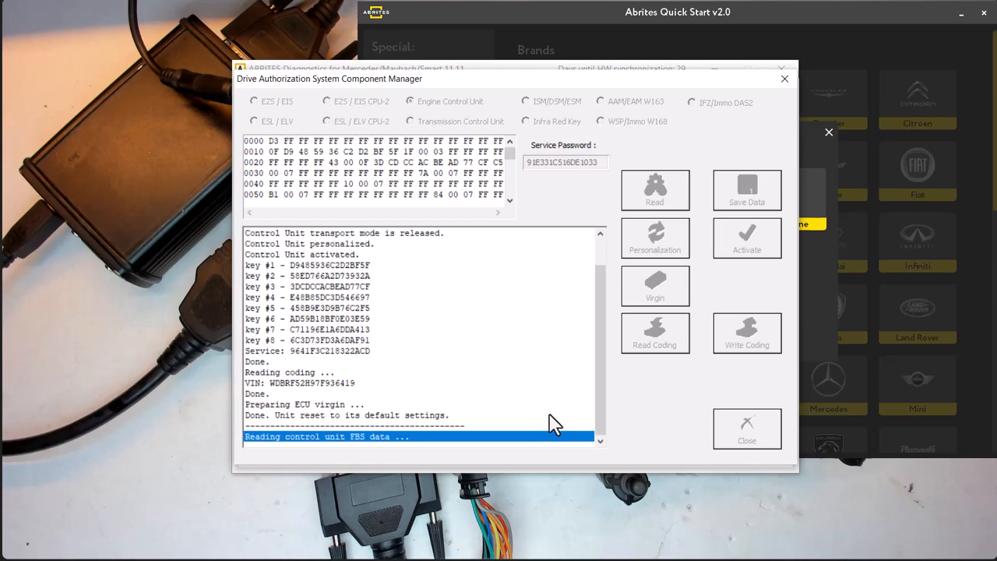
mouse_move(432, 475)
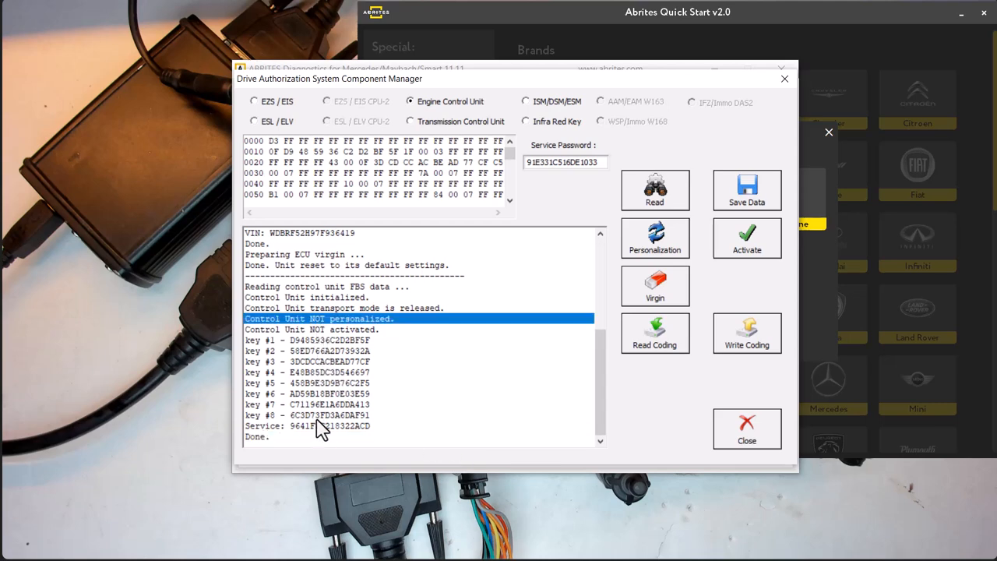
mouse_move(320, 342)
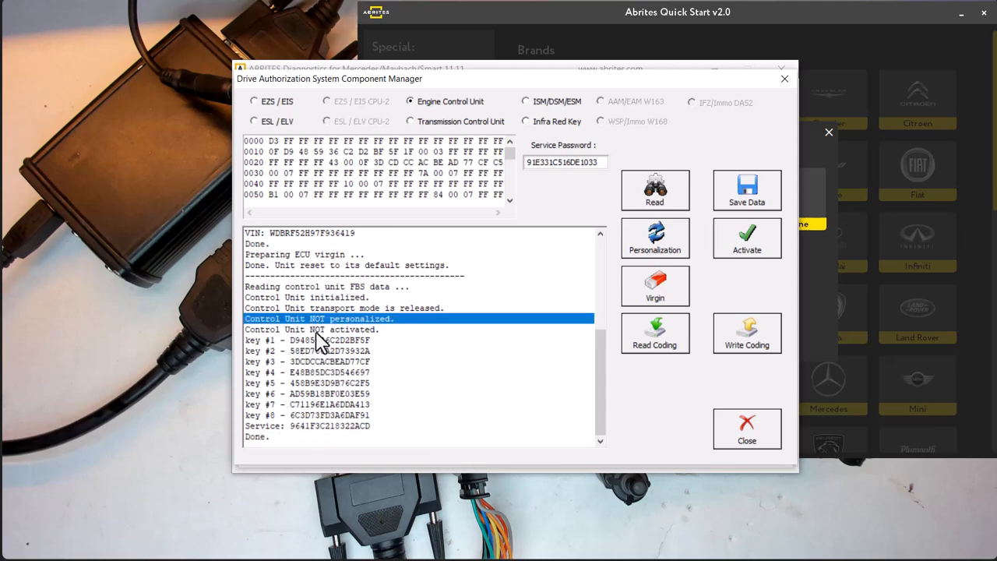